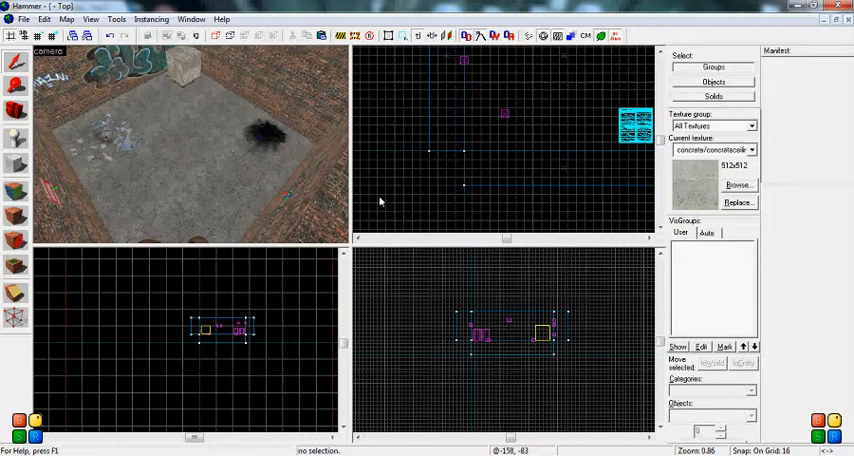
mouse_move(384, 204)
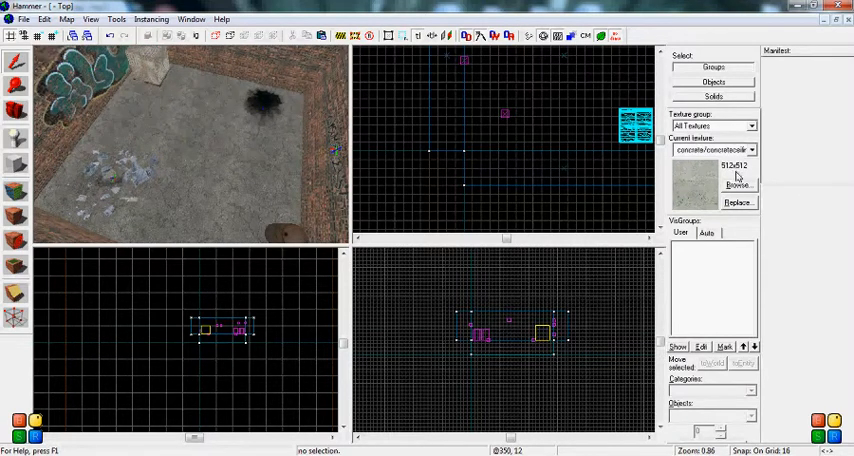
- Choose cylinder as the primitive shape for new brushes built with the Block tool
left_click(14, 164)
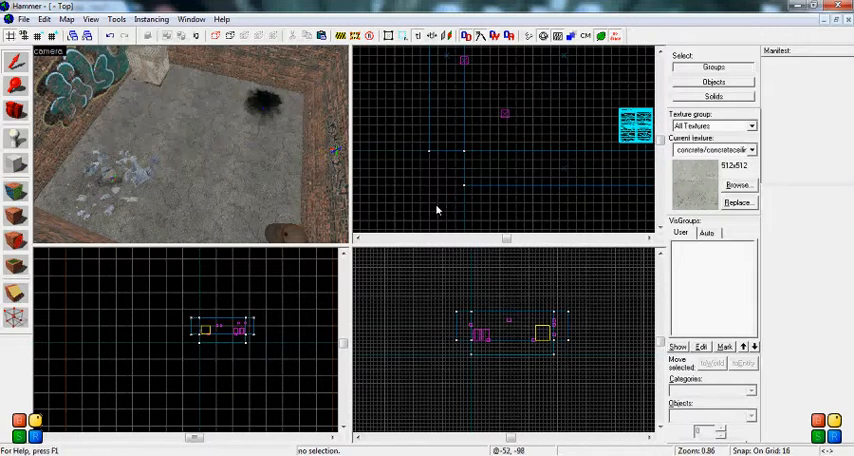
mouse_move(414, 184)
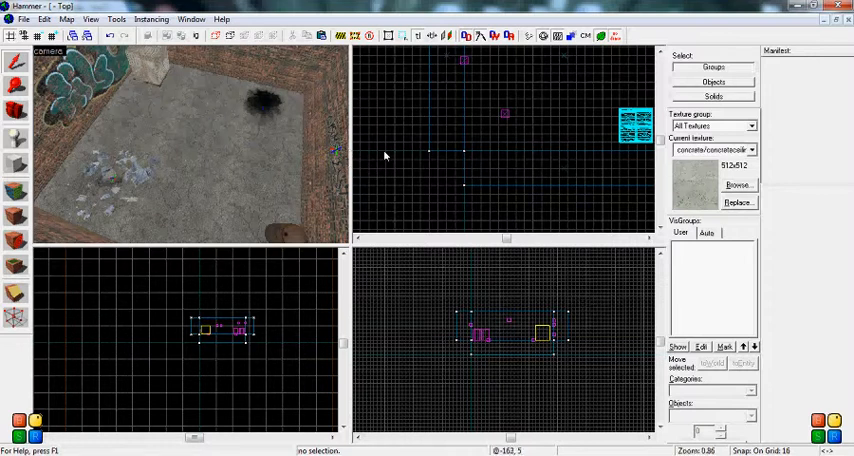
mouse_move(394, 164)
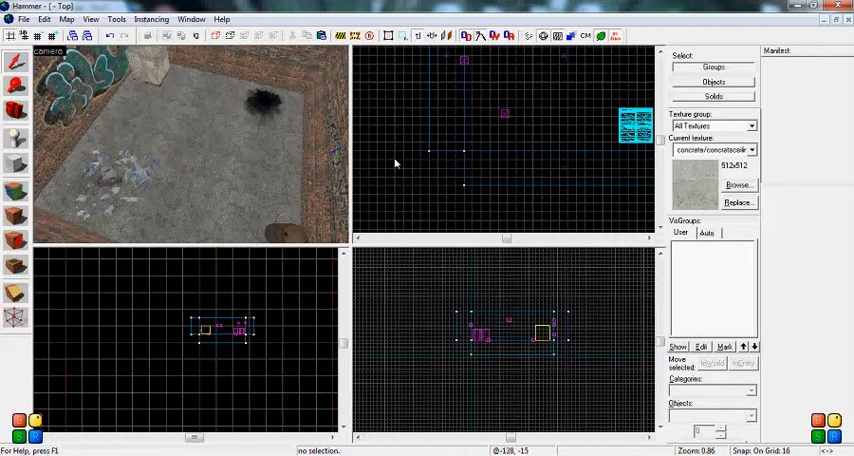
left_click(16, 164)
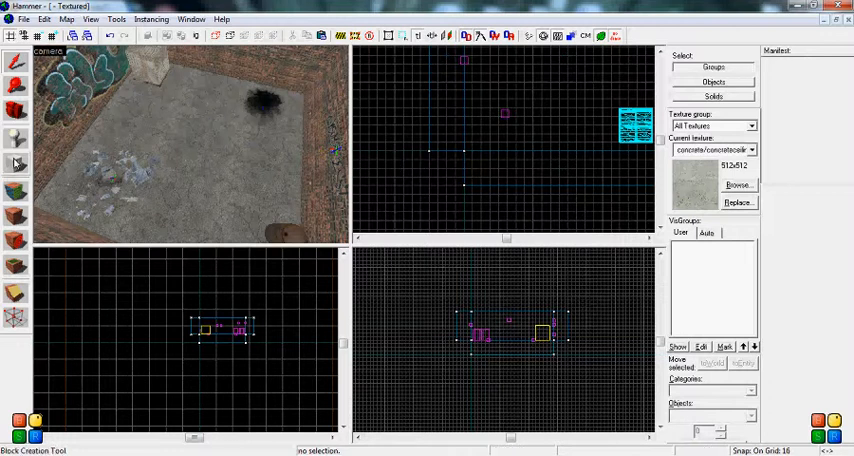
left_click(16, 164)
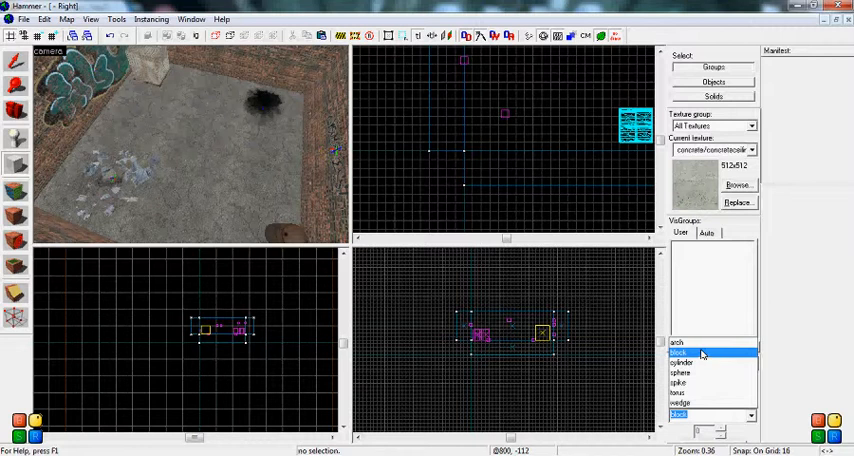
left_click(684, 404)
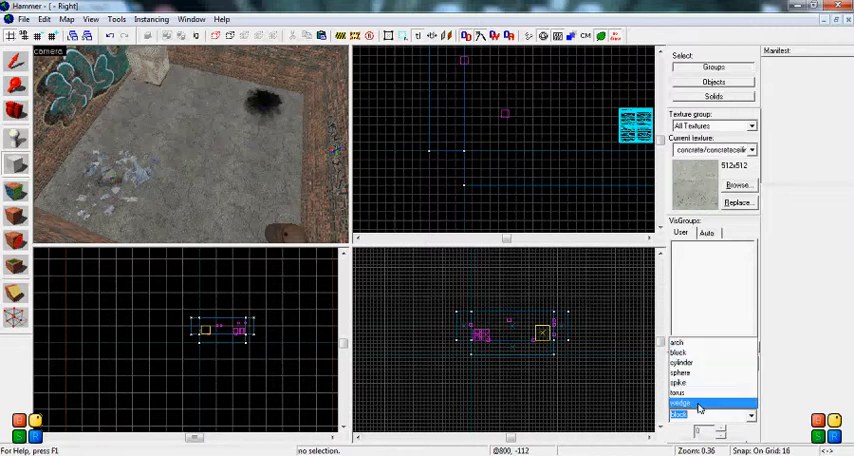
left_click(700, 362)
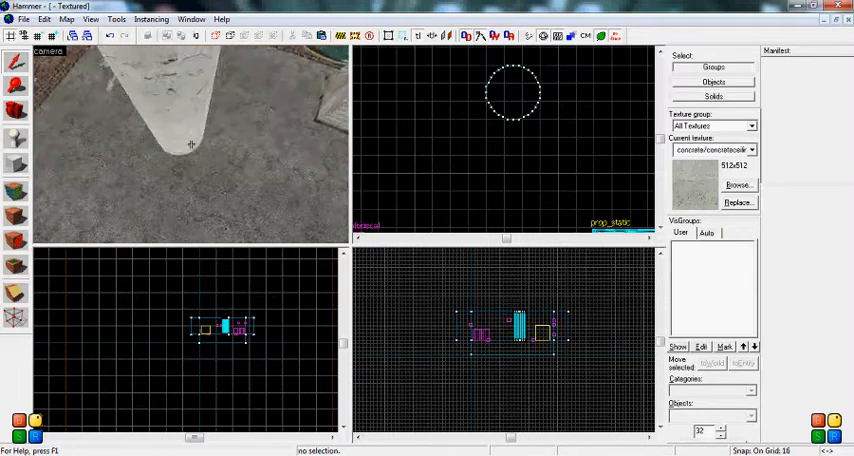
- Deselect the finished concrete cylinder column and review it in the 3D camera view
left_click(224, 328)
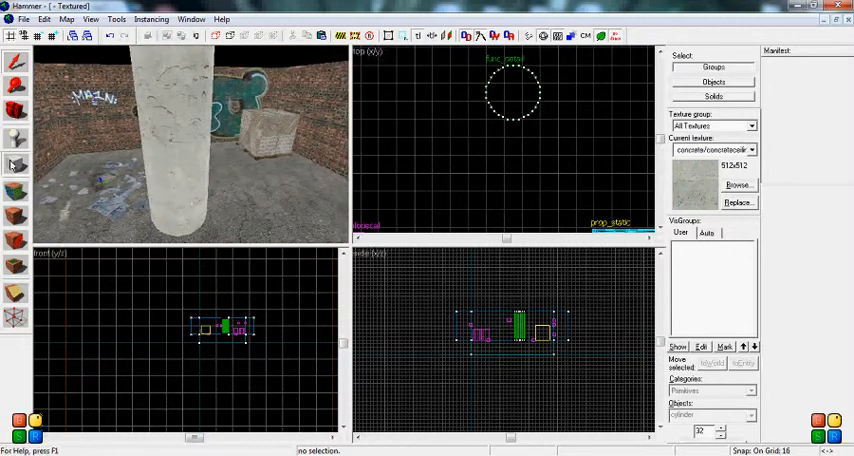
left_click(748, 416)
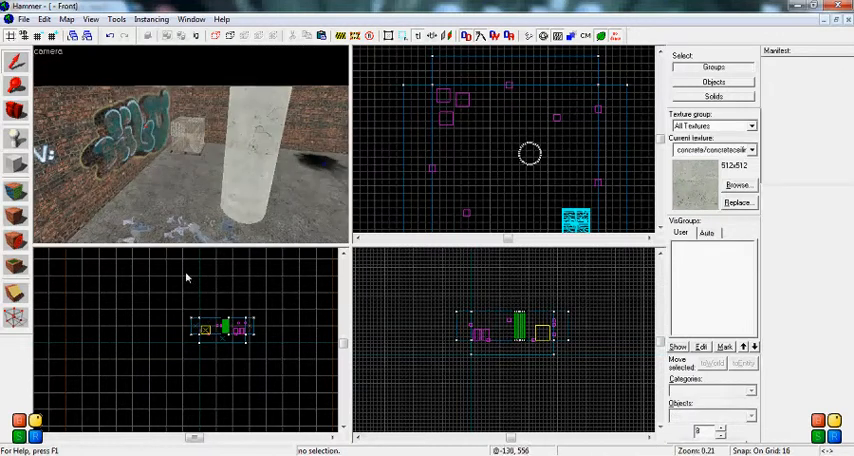
- Mark out the arch brush bounds above the column and bring up Arch Properties
left_click(220, 328)
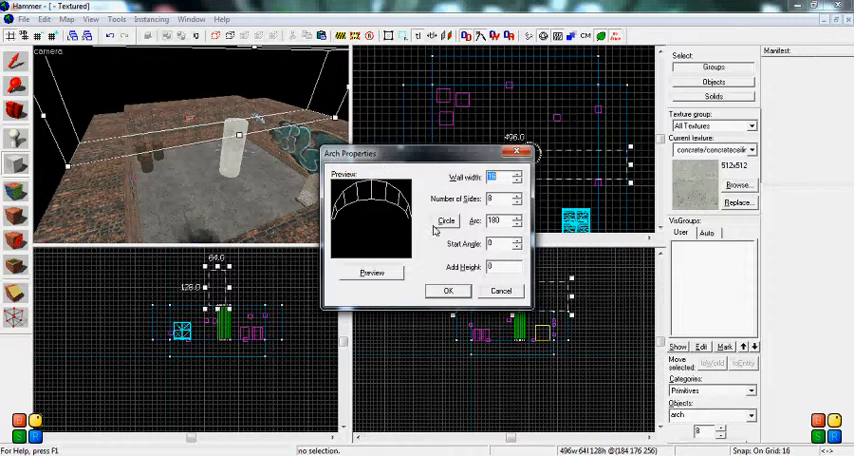
- Adjust the arch's wall width and number of sides, then preview the curved shape
left_click(516, 172)
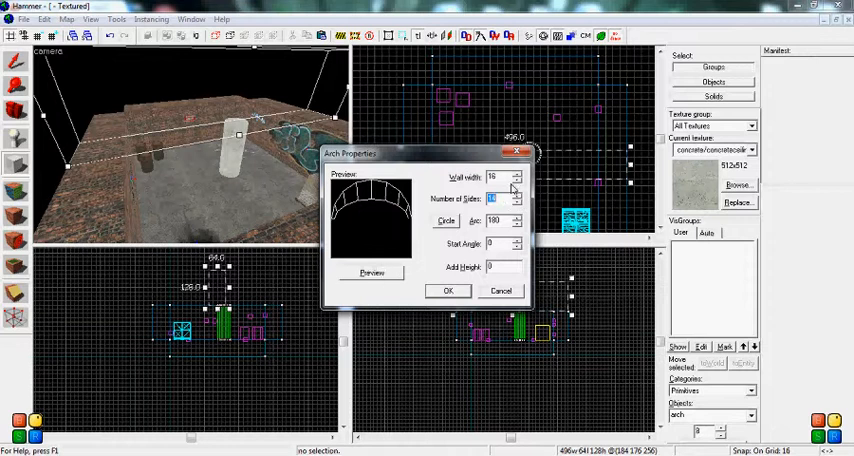
left_click(372, 272)
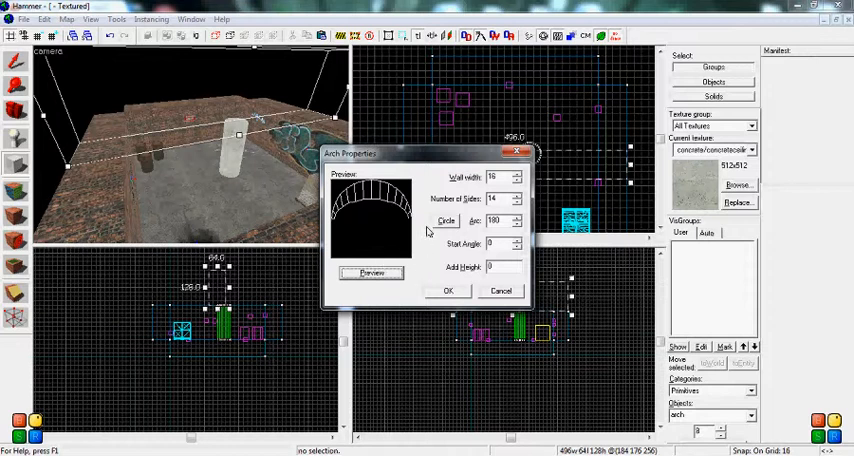
left_click(448, 290)
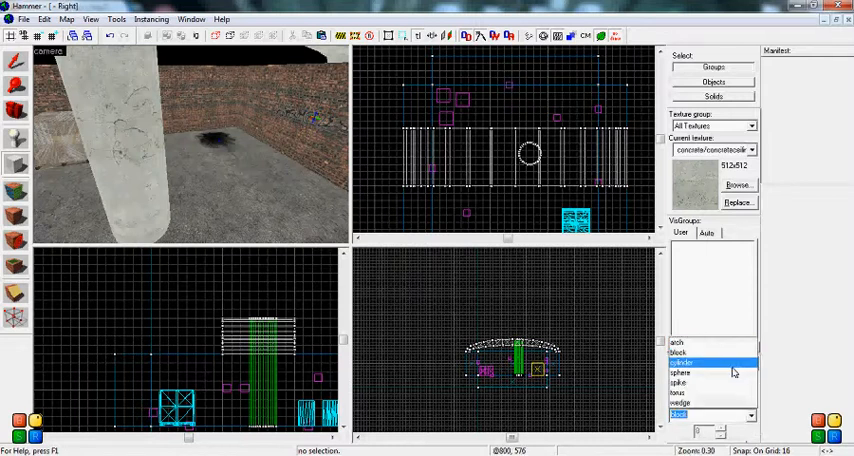
left_click(684, 352)
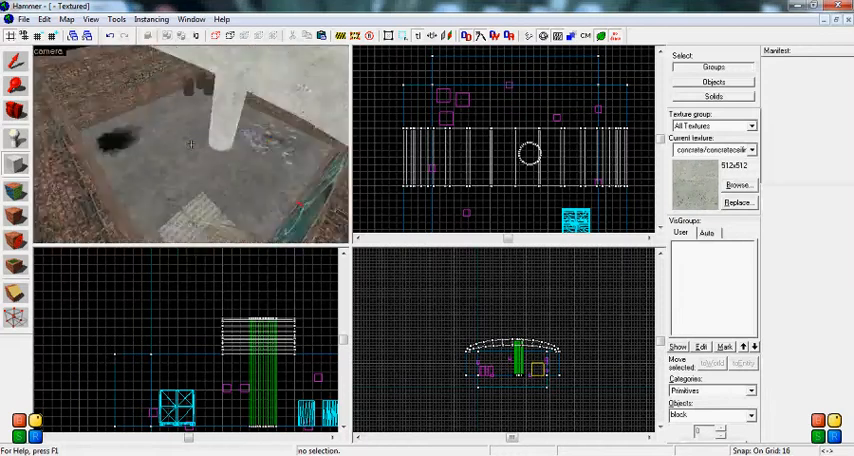
left_click_drag(190, 144, 120, 110)
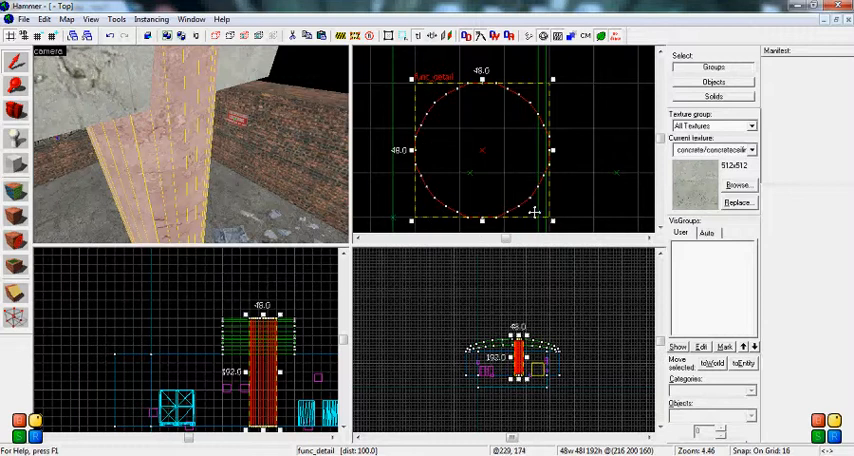
mouse_move(448, 96)
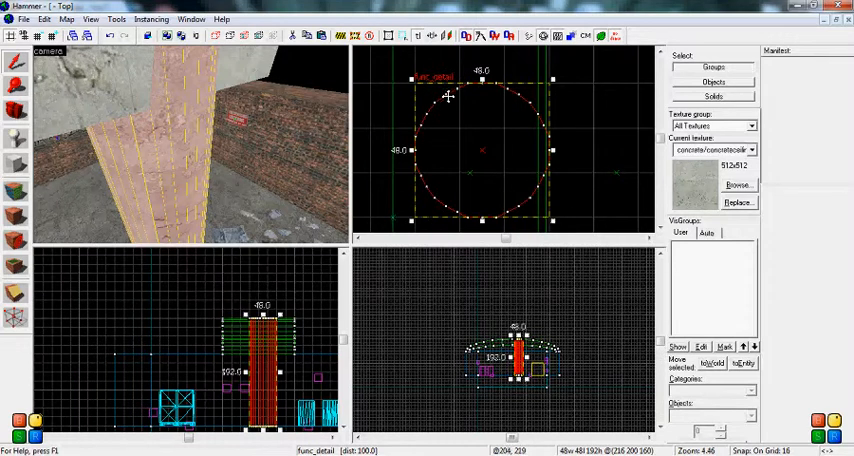